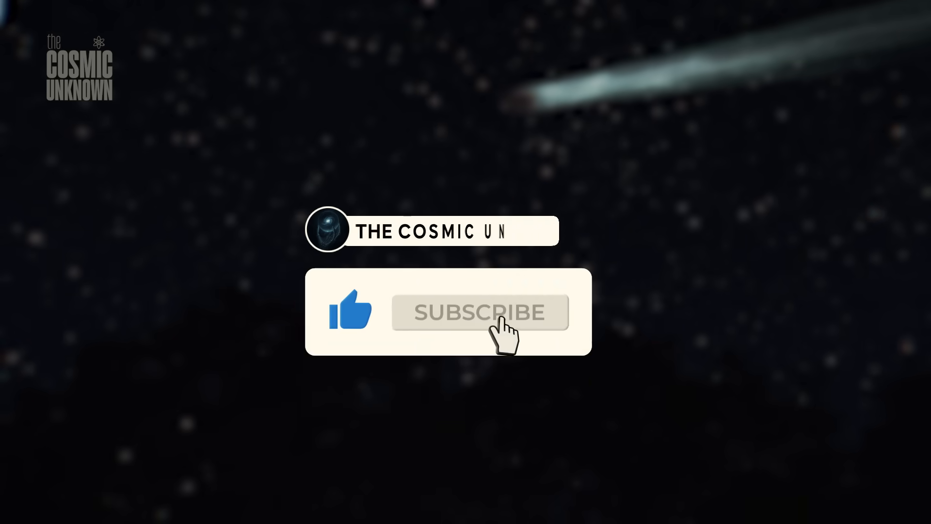
click(478, 312)
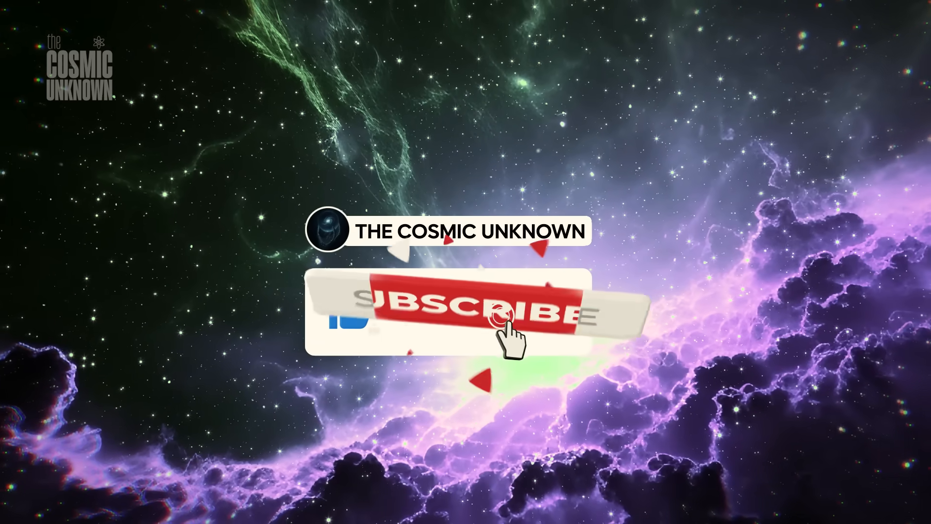
click(492, 315)
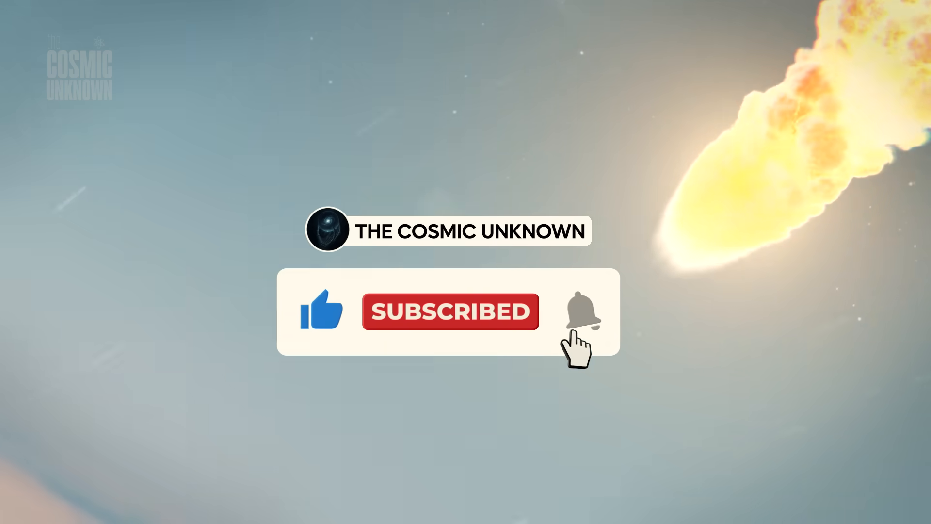
click(579, 311)
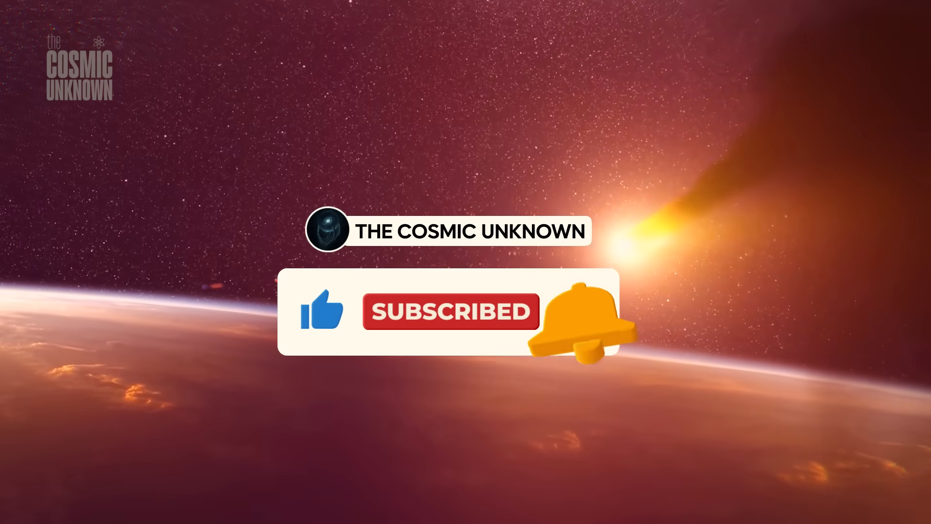